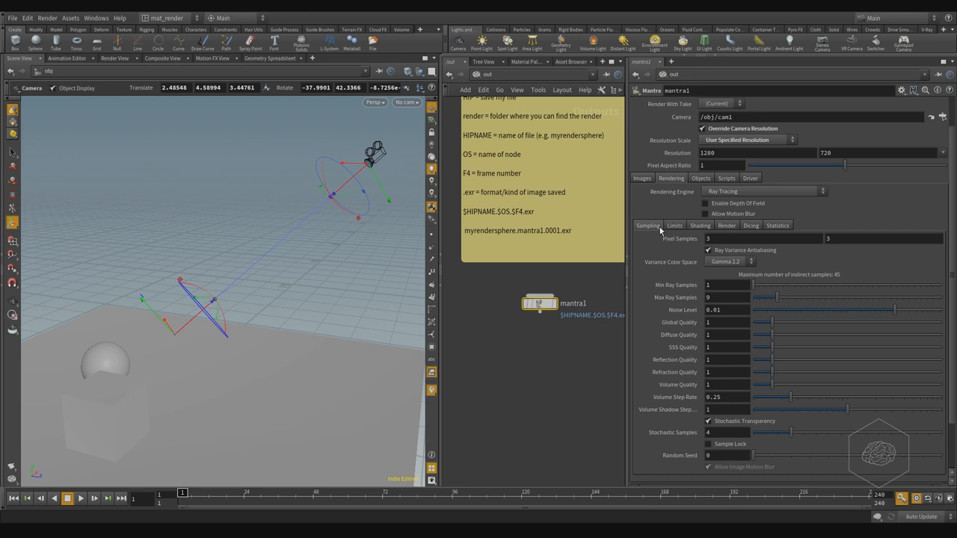
{"action": "mouse_move", "coordinate": [683, 252]}
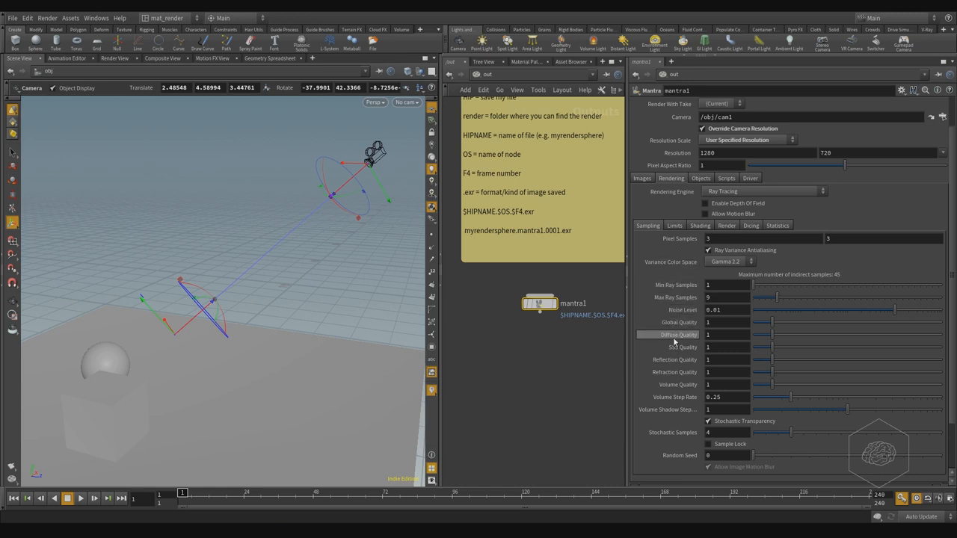
{"action": "mouse_move", "coordinate": [665, 346]}
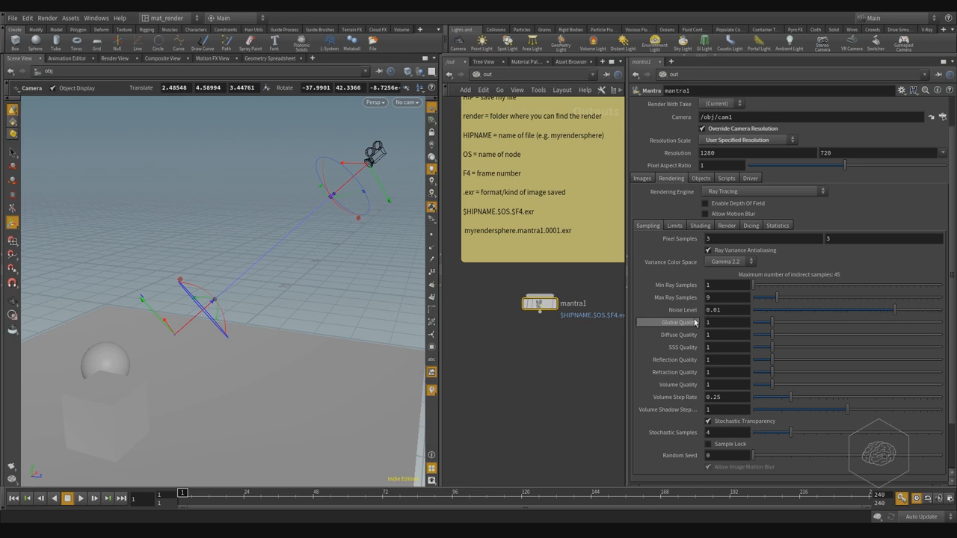
{"action": "mouse_move", "coordinate": [670, 293]}
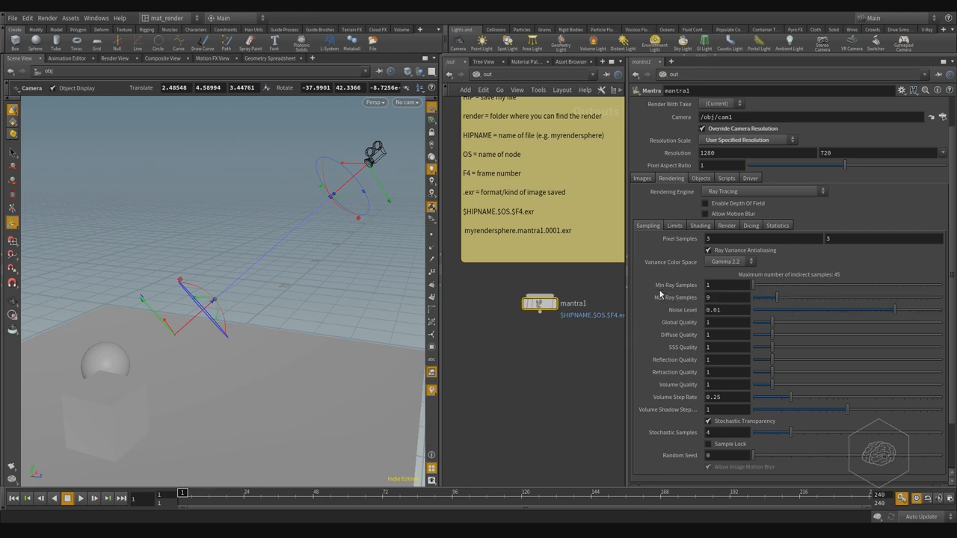
{"action": "mouse_move", "coordinate": [673, 285]}
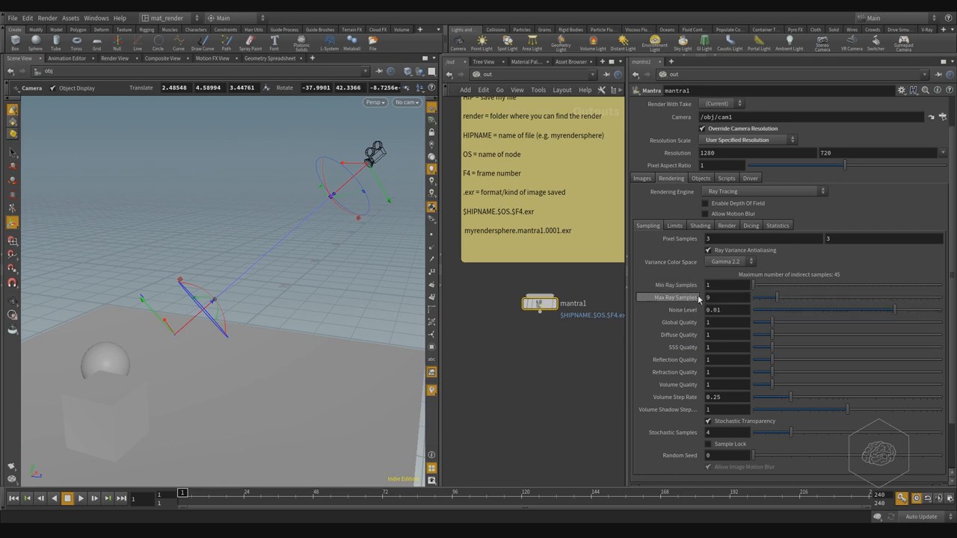
{"action": "mouse_move", "coordinate": [672, 297]}
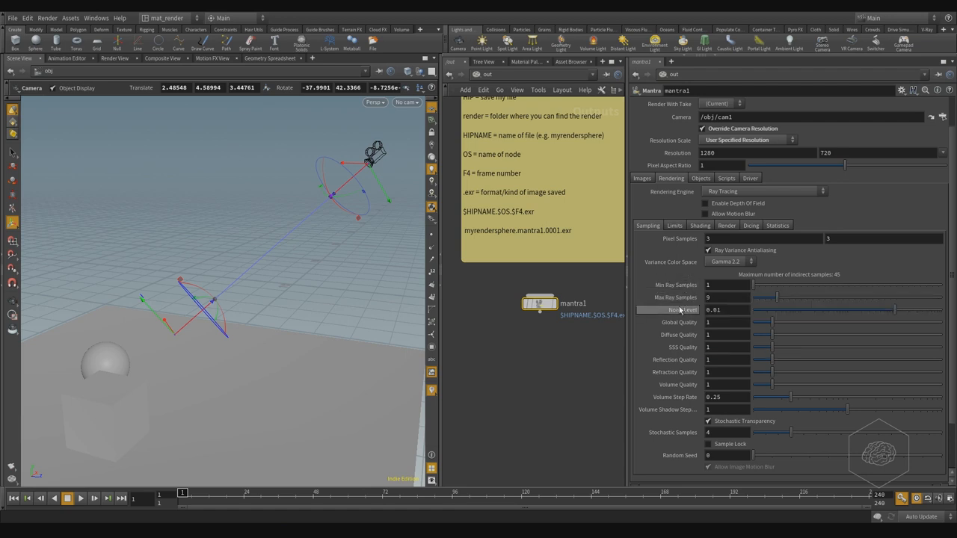
{"action": "mouse_move", "coordinate": [680, 310]}
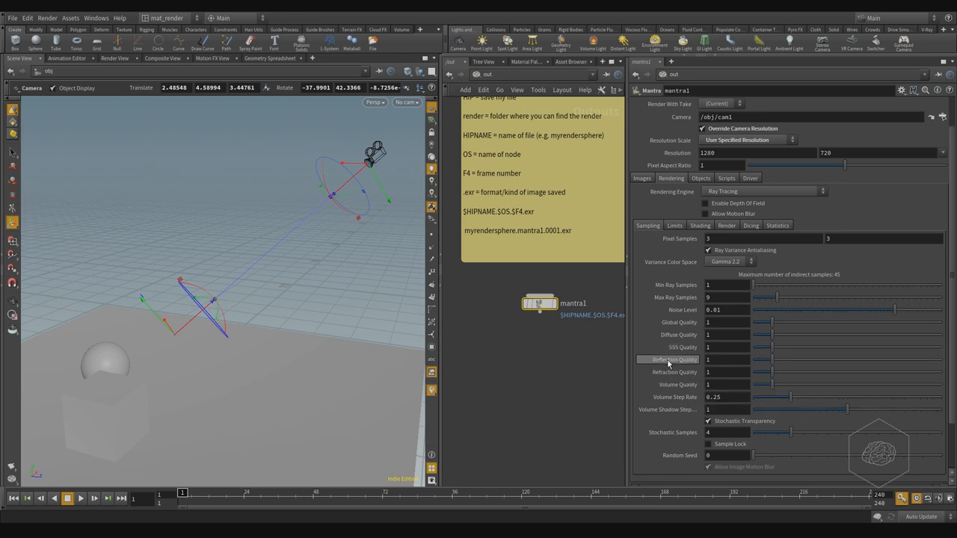
{"action": "mouse_move", "coordinate": [677, 347]}
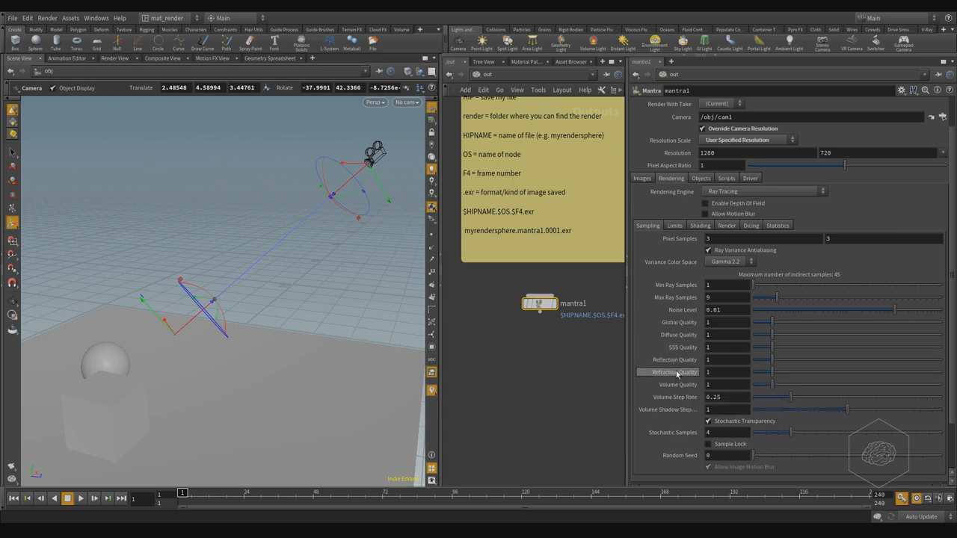
{"action": "mouse_move", "coordinate": [675, 408]}
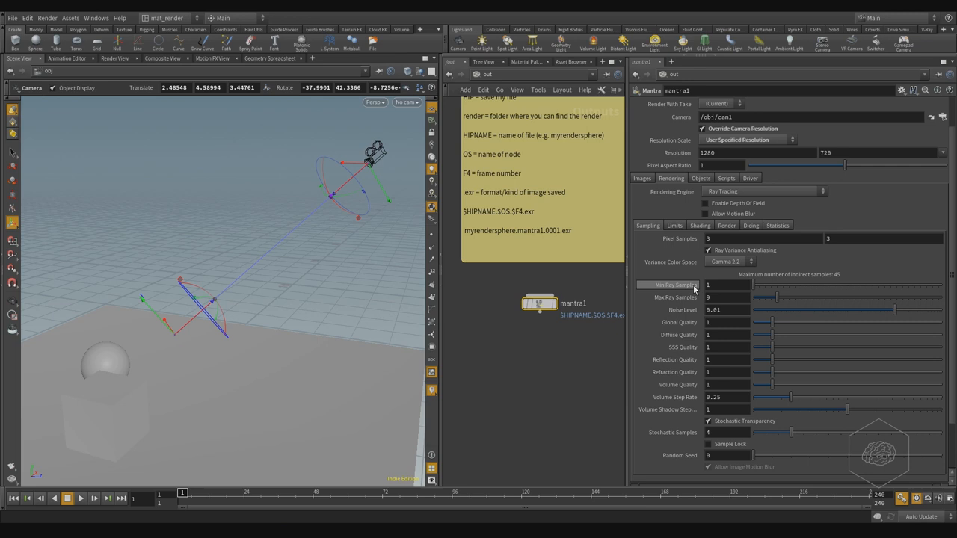
Show mantra1's ray limits: reflect and refract 10, diffuse 0, opacity 0.995.
{"action": "left_click", "coordinate": [674, 225]}
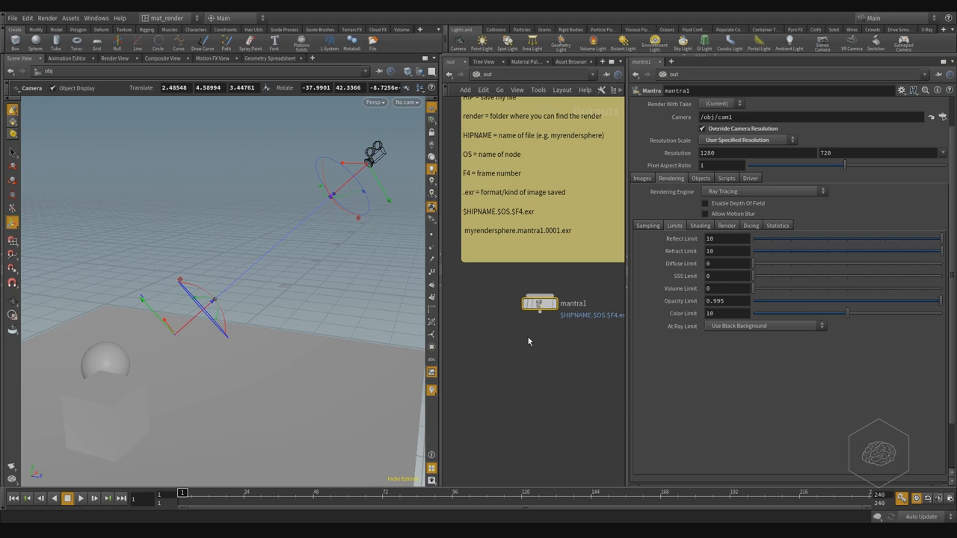
Browse mantra1's Shading and Dicing options, then return to Sampling without changes.
{"action": "left_click", "coordinate": [726, 225]}
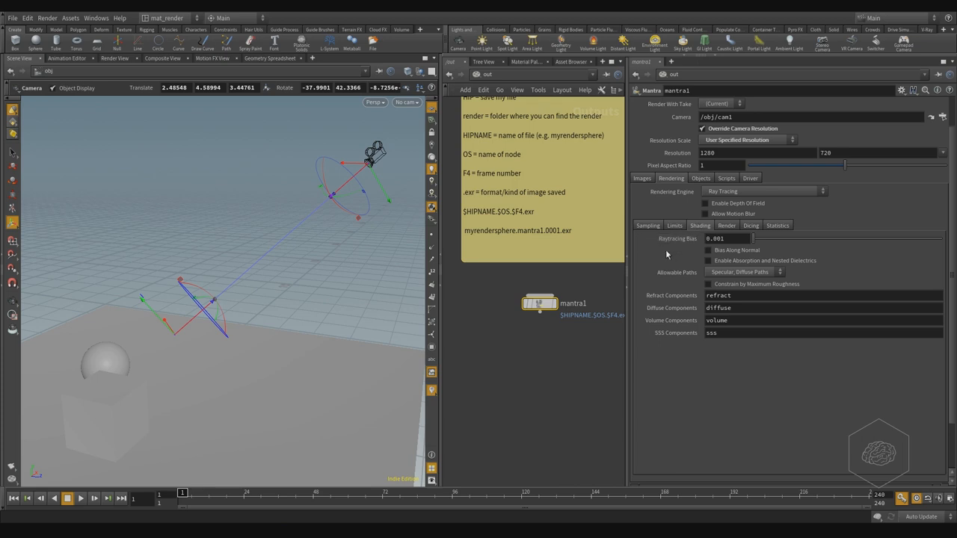
{"action": "mouse_move", "coordinate": [603, 263]}
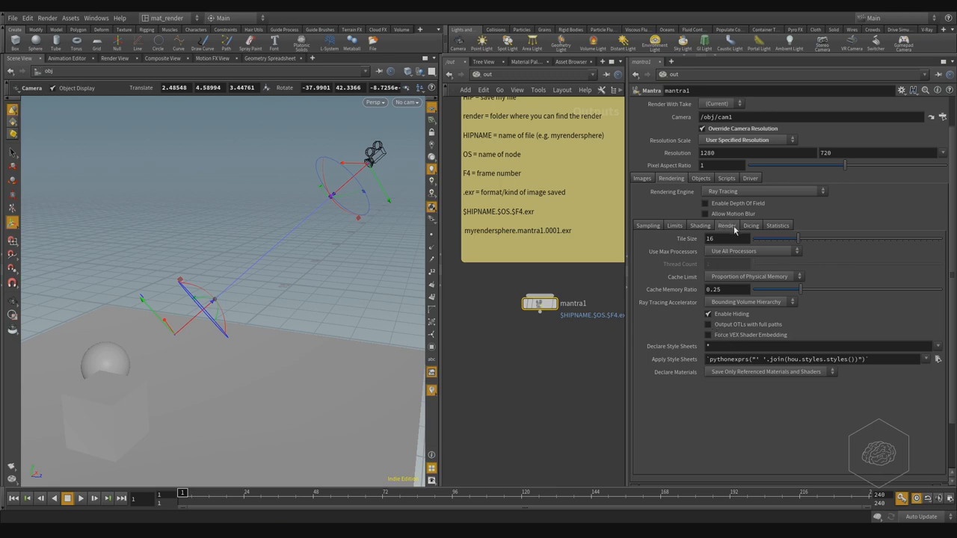
{"action": "left_click", "coordinate": [700, 225]}
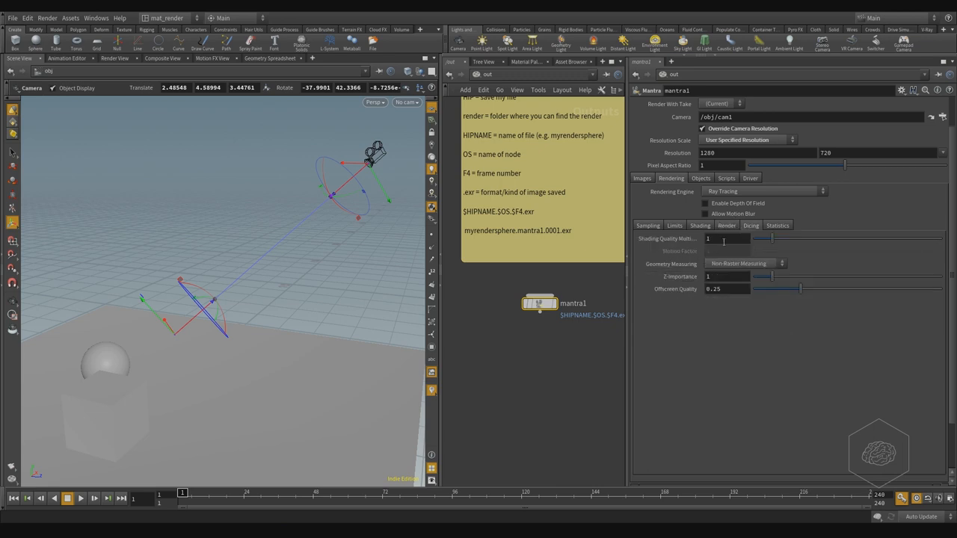
{"action": "left_click", "coordinate": [777, 225]}
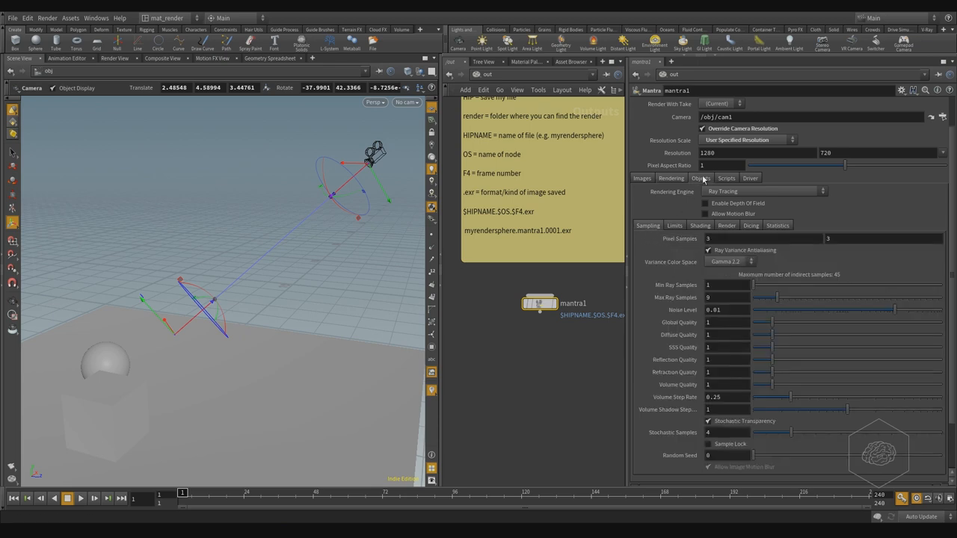
Review mantra1's object and light inclusion, then its empty pre/post render scripts.
{"action": "left_click", "coordinate": [700, 177]}
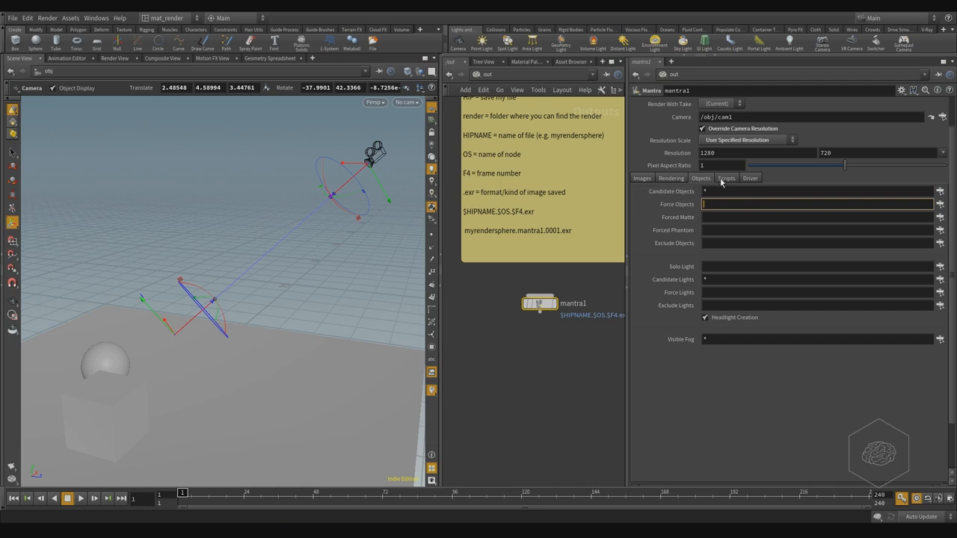
{"action": "left_click", "coordinate": [726, 178]}
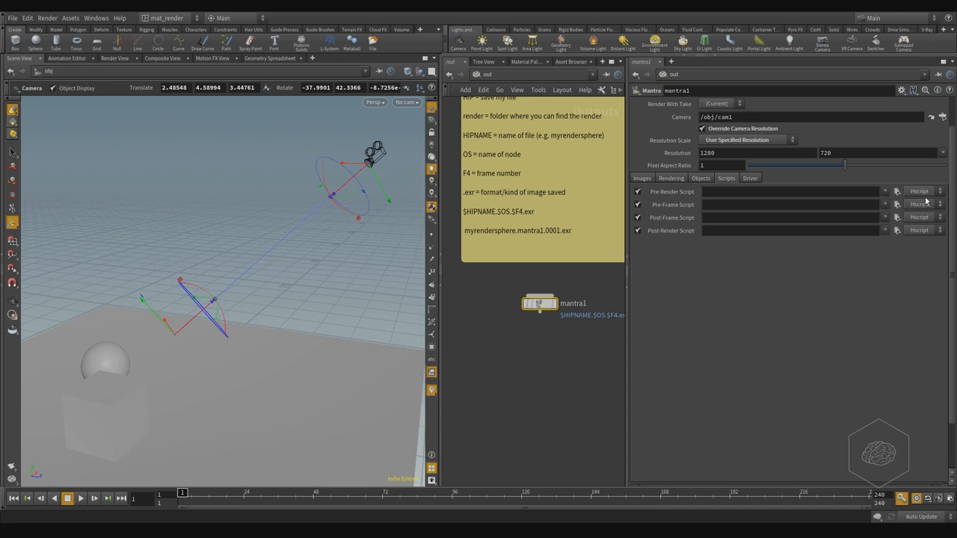
Check mantra1's Driver settings, then the Images tab with output picture $HIP/render.
{"action": "left_click", "coordinate": [939, 191]}
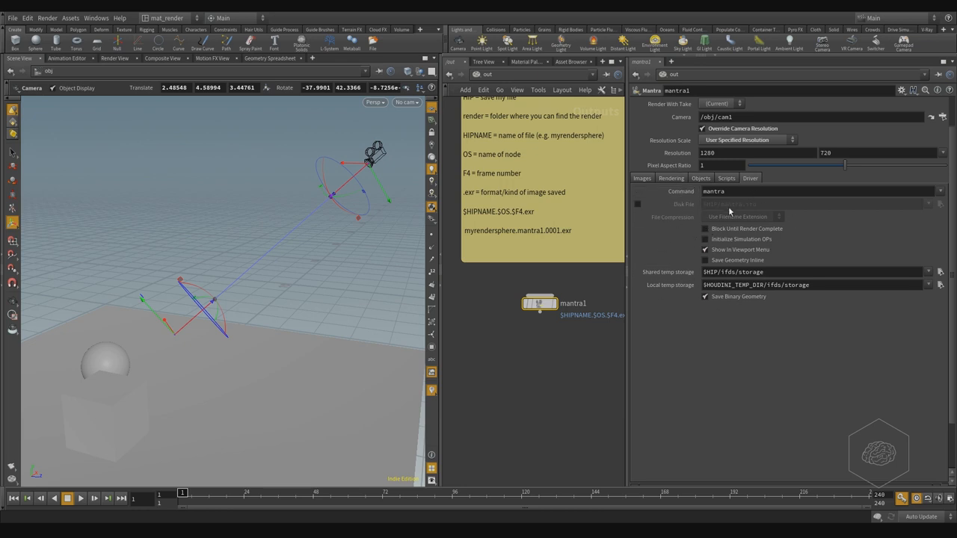
{"action": "left_click", "coordinate": [641, 178]}
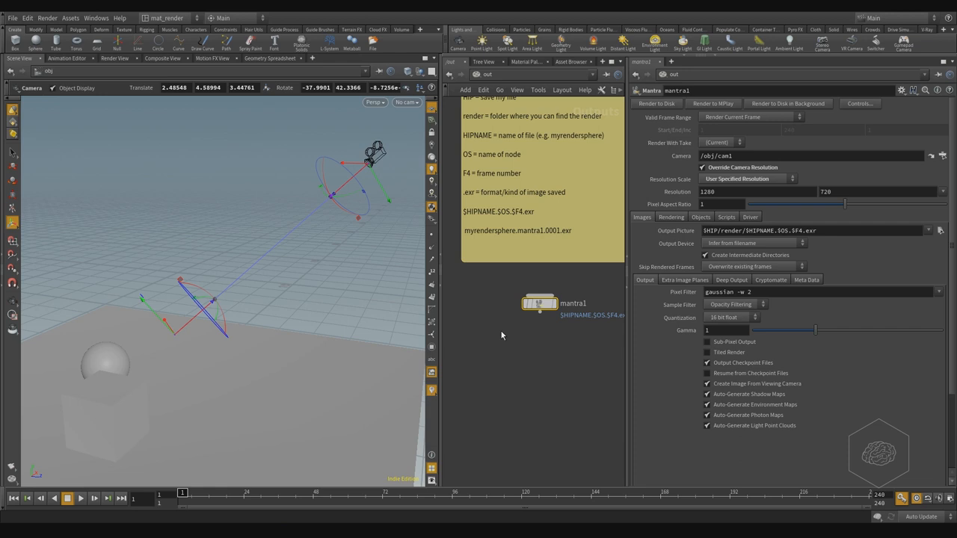
{"action": "mouse_move", "coordinate": [650, 260]}
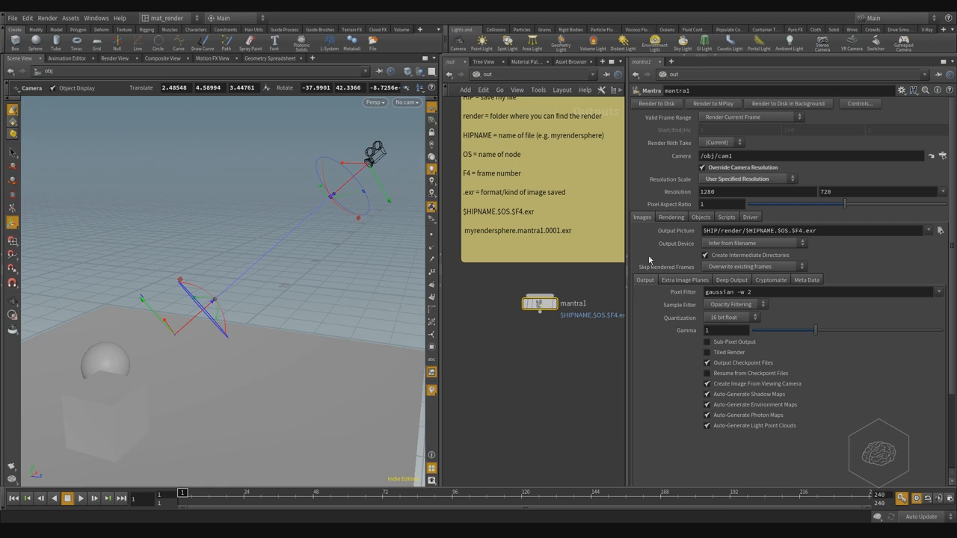
{"action": "left_click", "coordinate": [670, 217]}
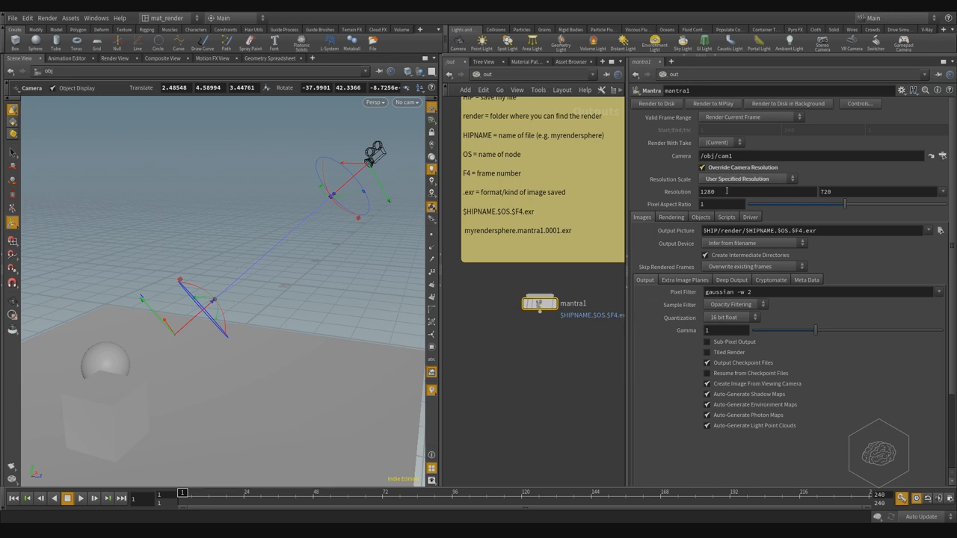
{"action": "left_click", "coordinate": [406, 102]}
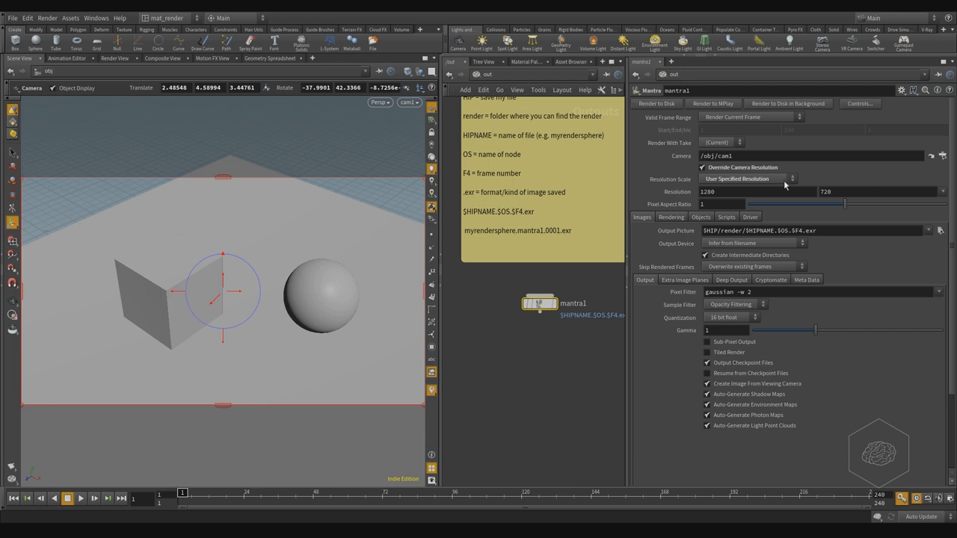
{"action": "mouse_move", "coordinate": [410, 115]}
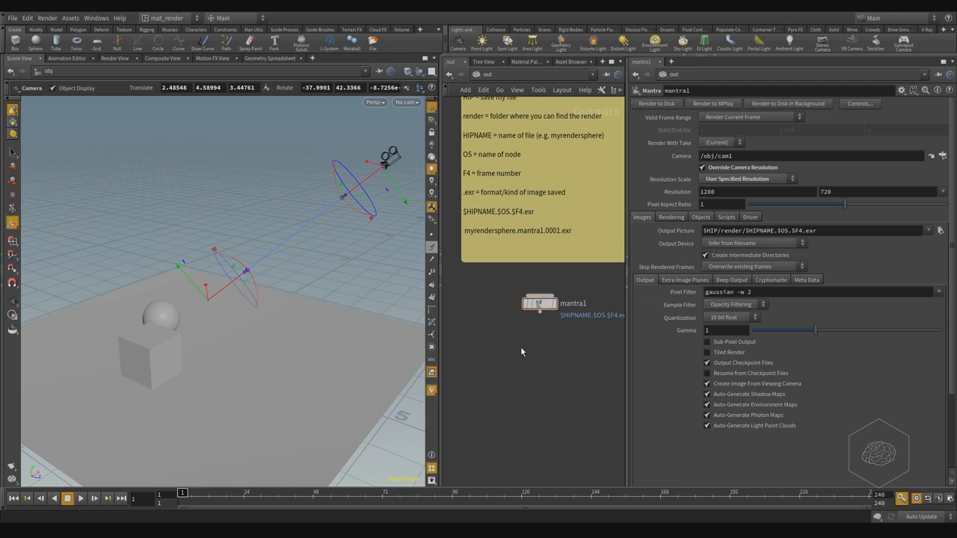
{"action": "mouse_move", "coordinate": [339, 354]}
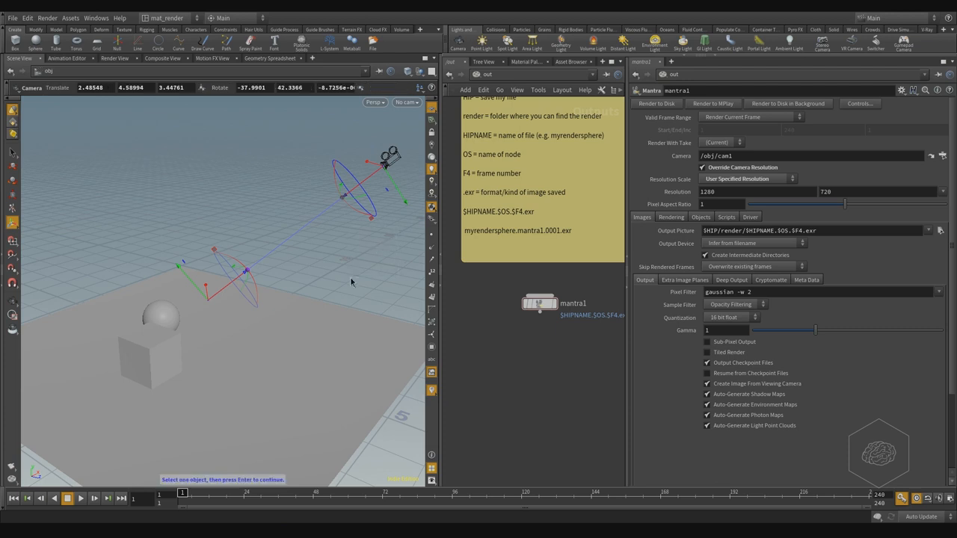
{"action": "mouse_move", "coordinate": [58, 134]}
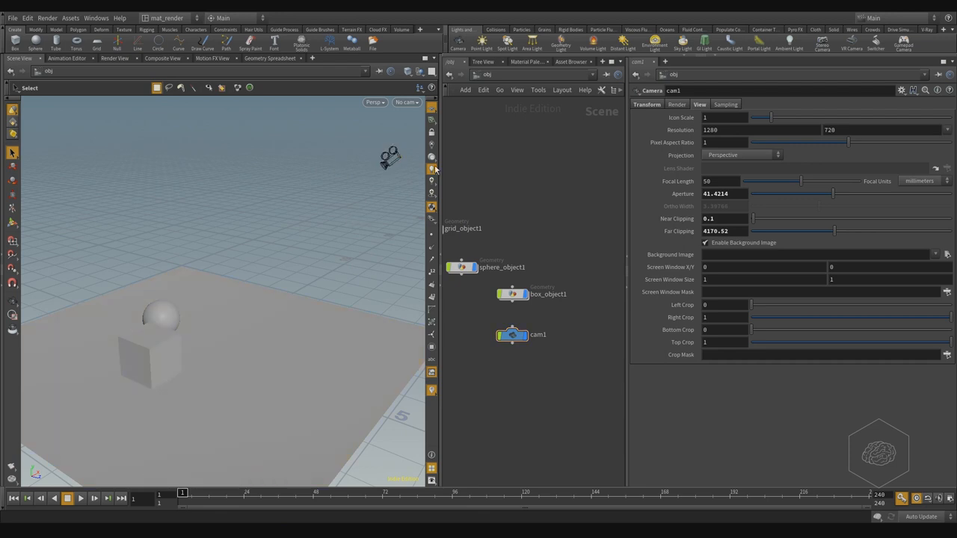
{"action": "mouse_move", "coordinate": [571, 77]}
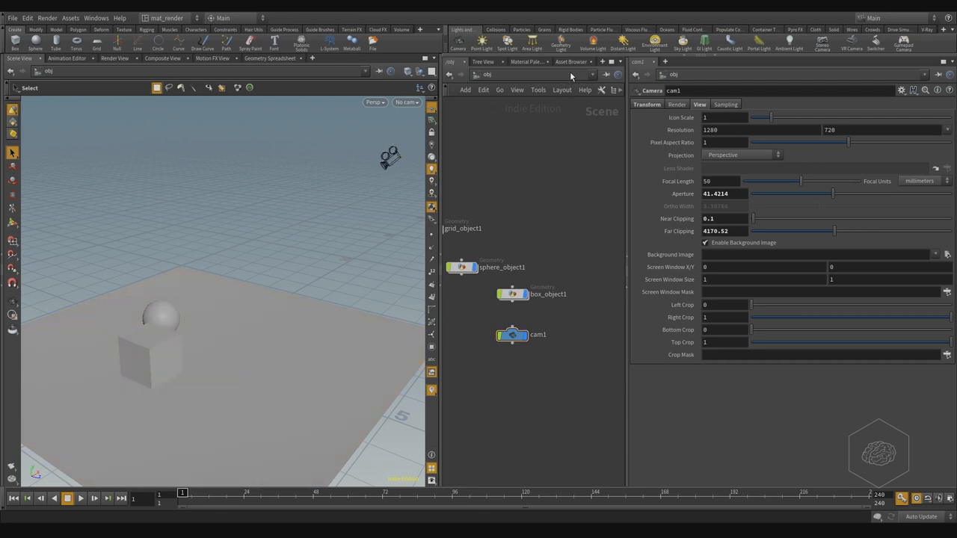